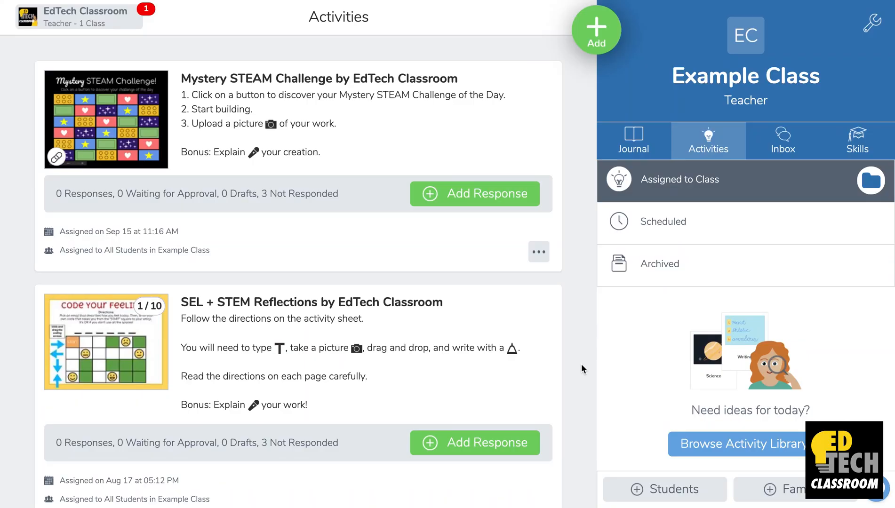
pyautogui.moveTo(872, 53)
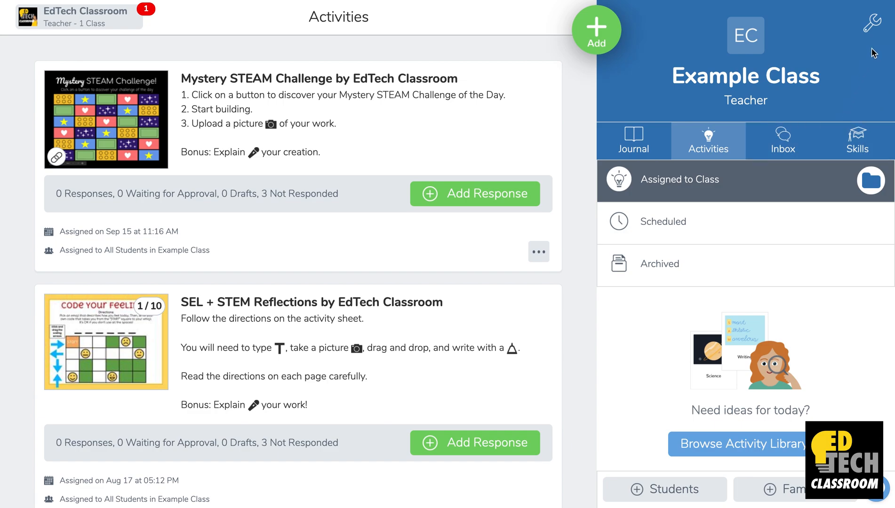
# Step: Reach the Folders section of the class settings via the wrench icon
pyautogui.click(872, 23)
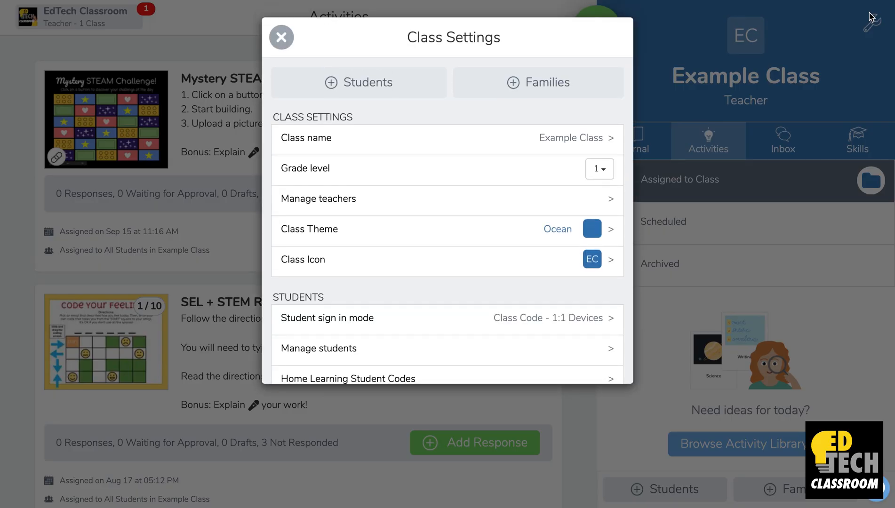
pyautogui.scroll(-3)
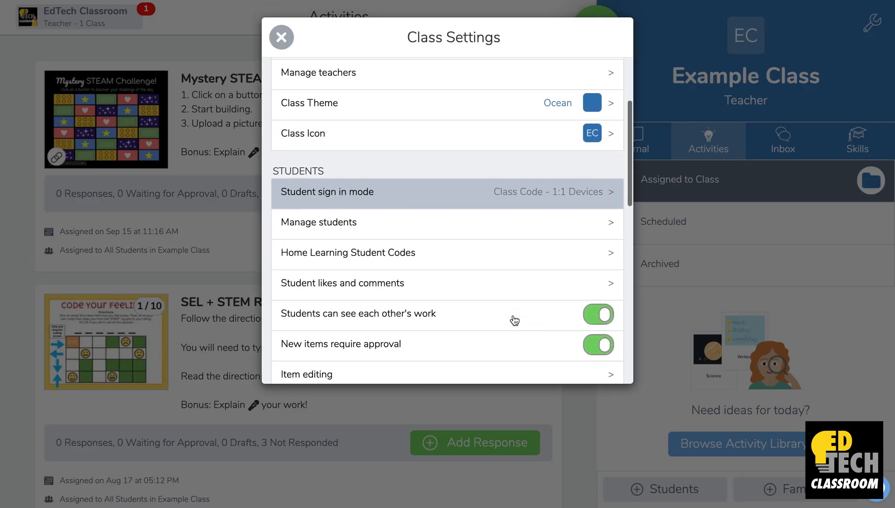
pyautogui.scroll(-3)
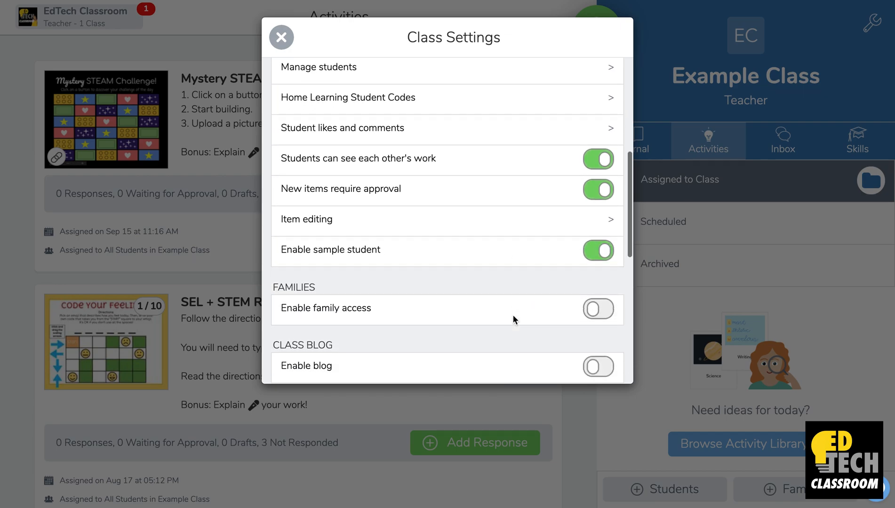
pyautogui.scroll(-3)
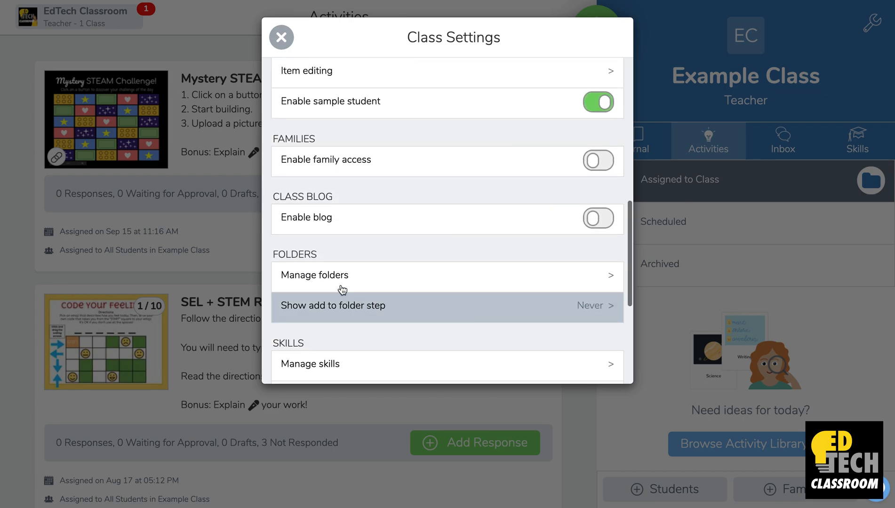
pyautogui.moveTo(400, 285)
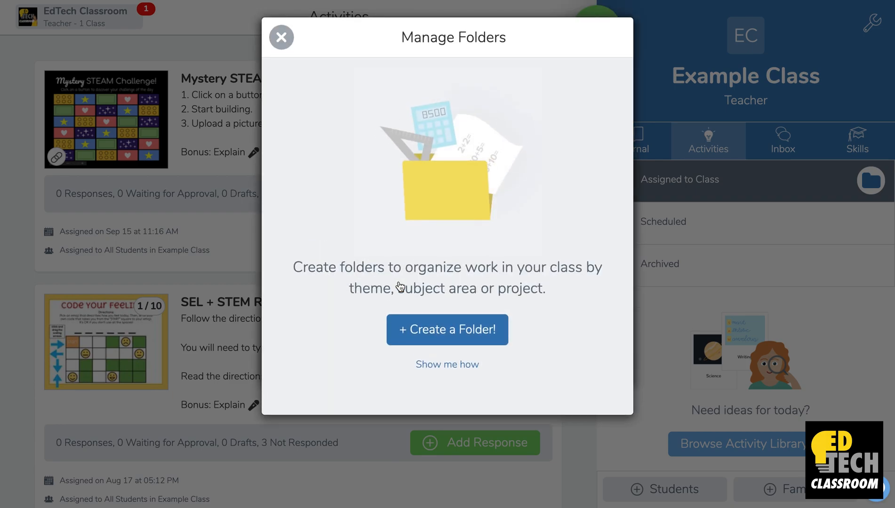
# Step: Add three class folders named Reading, Writing and Math (Math in yellow)
pyautogui.click(448, 329)
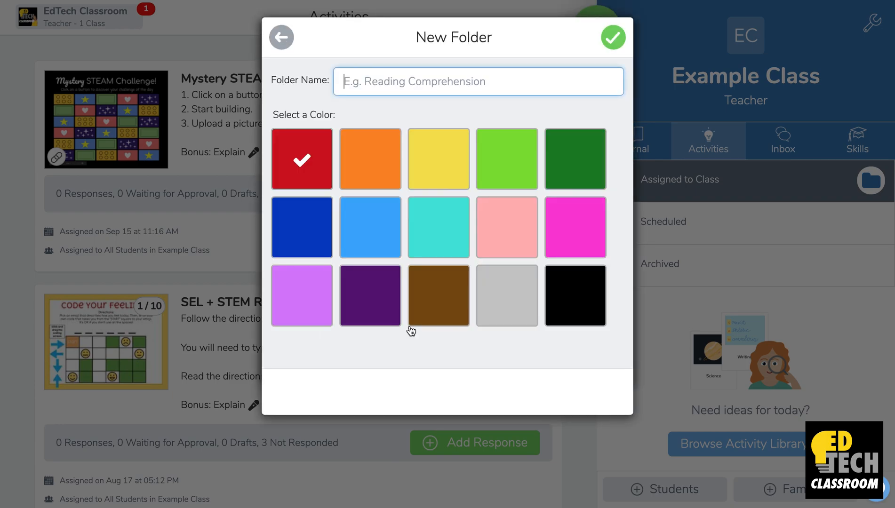
pyautogui.write('Reading')
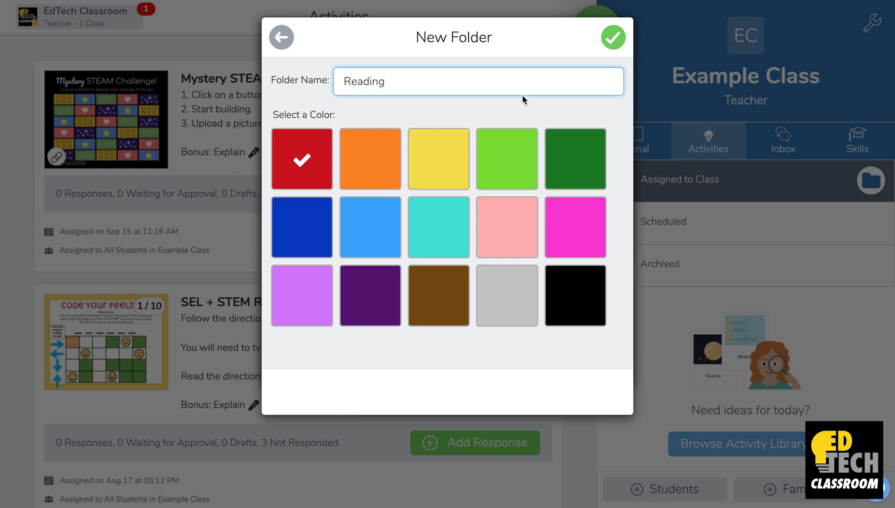
pyautogui.click(613, 38)
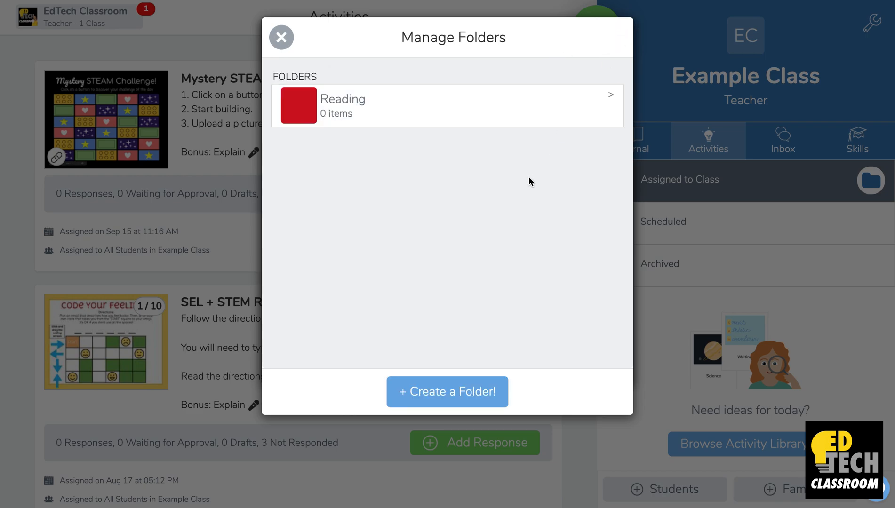
pyautogui.click(447, 392)
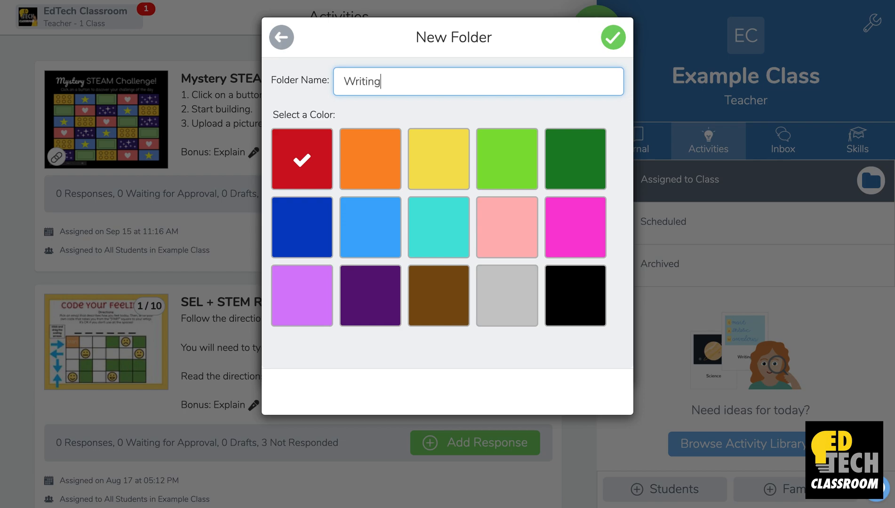
pyautogui.click(370, 159)
pyautogui.write('Math')
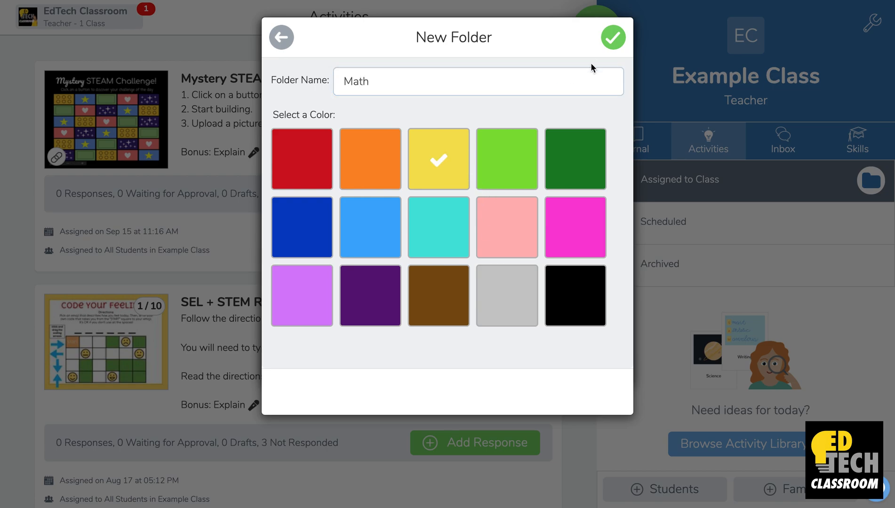
pyautogui.click(613, 36)
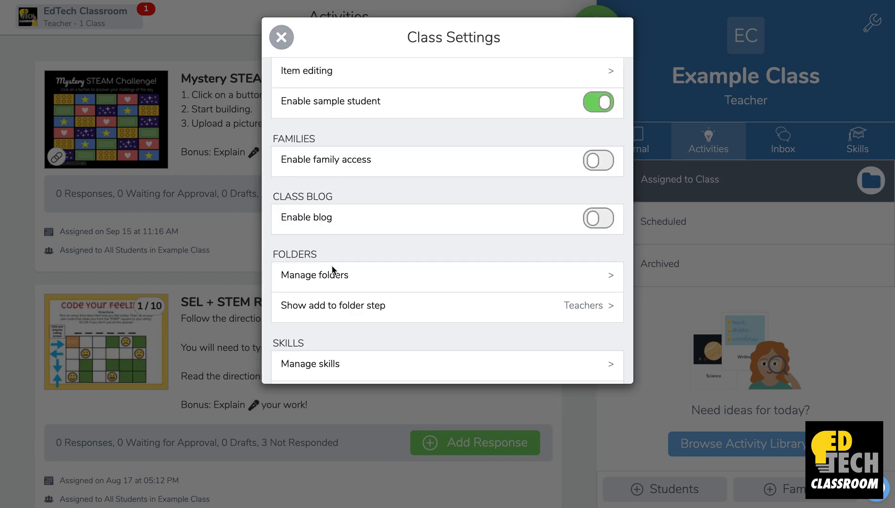
# Step: Set 'Show add to folder step' to Teachers
pyautogui.click(448, 306)
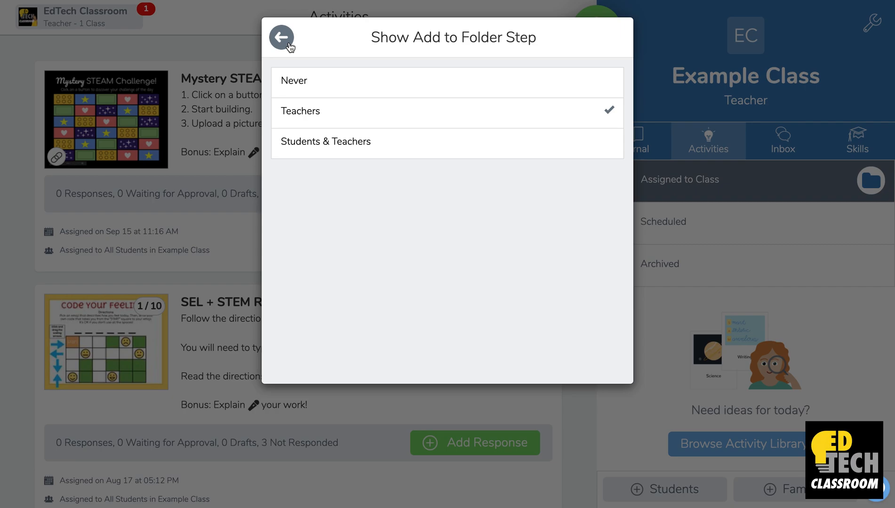
# Step: Bring up the ••• options menu for the SEL + STEM Reflections activity
pyautogui.click(281, 37)
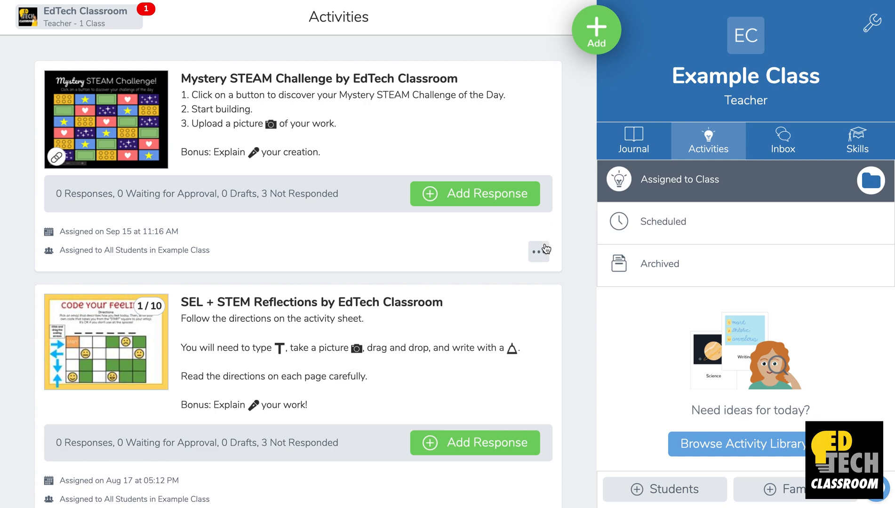
pyautogui.scroll(-3)
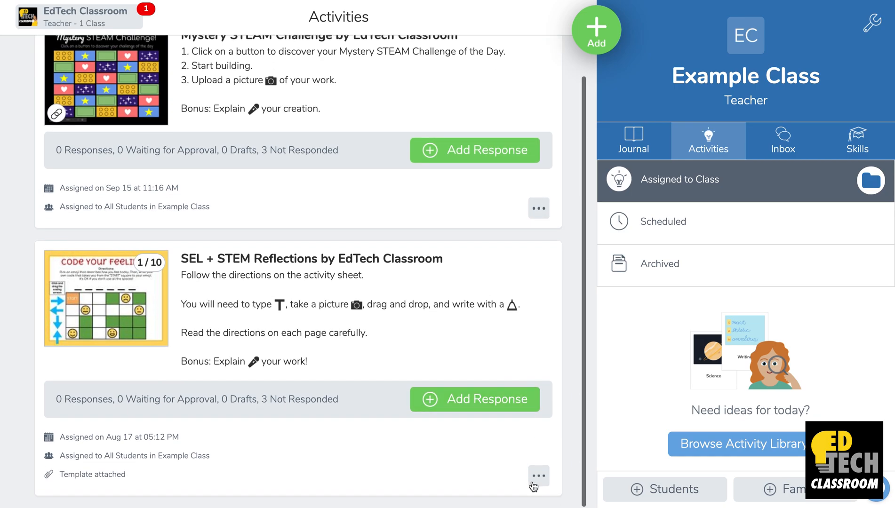
pyautogui.click(537, 477)
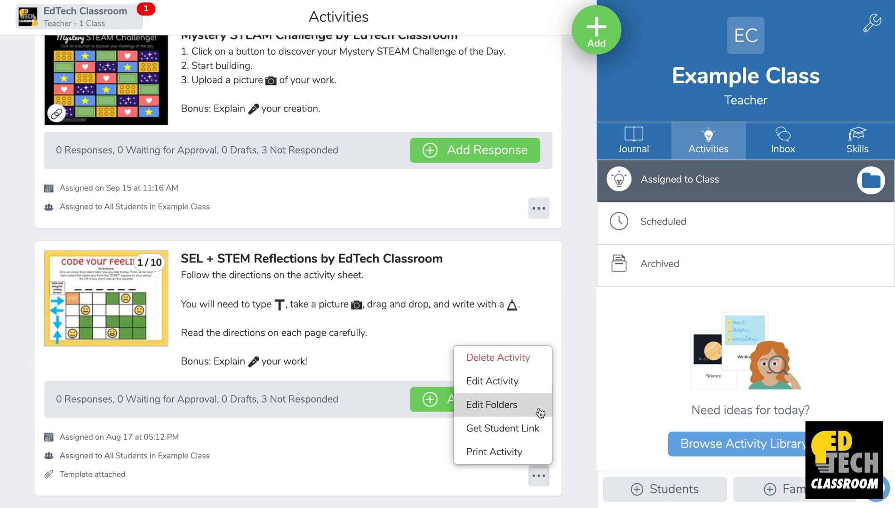
# Step: Assign the SEL + STEM Reflections activity to the Writing folder via Edit Folders
pyautogui.click(491, 404)
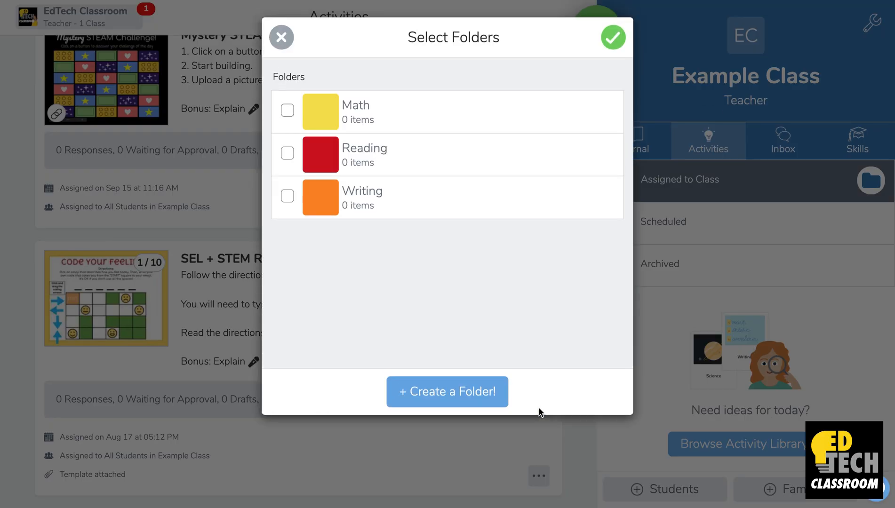
pyautogui.moveTo(456, 306)
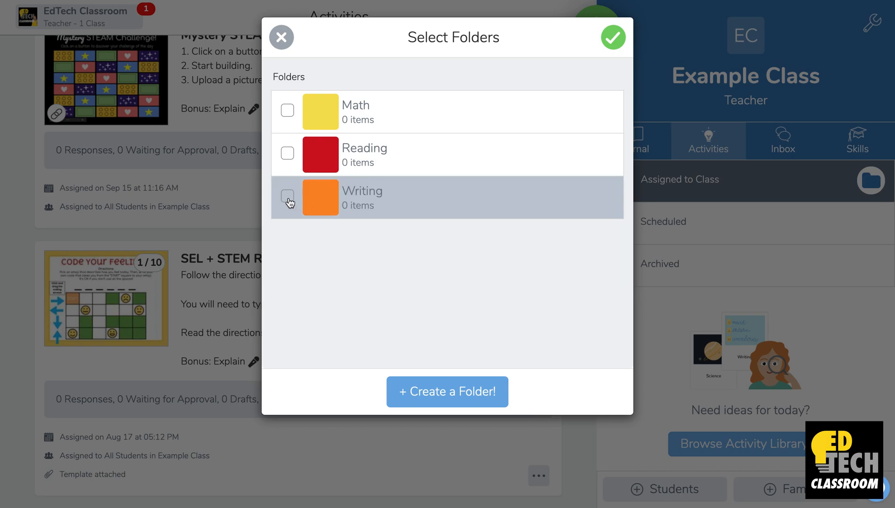
pyautogui.click(287, 197)
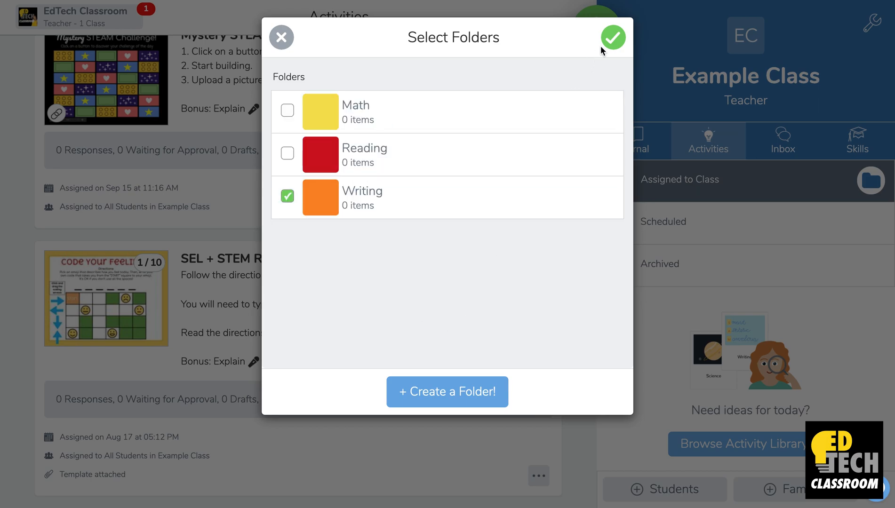
pyautogui.click(612, 38)
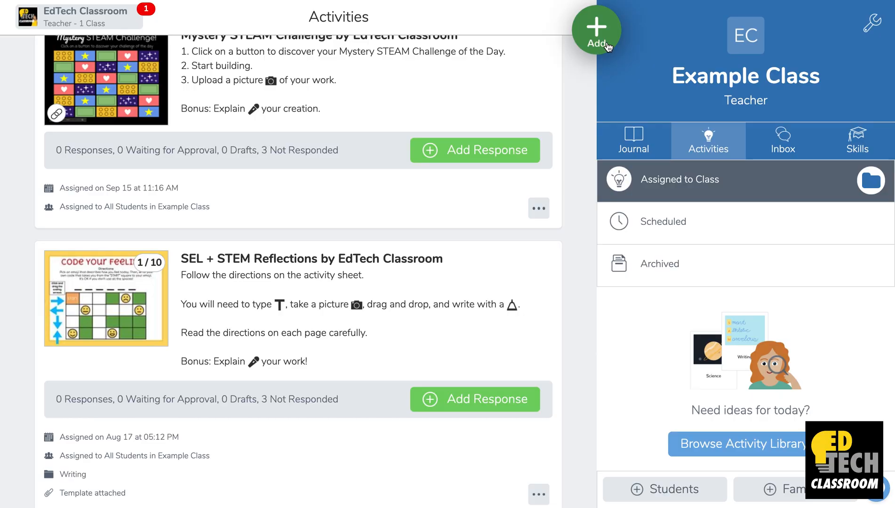